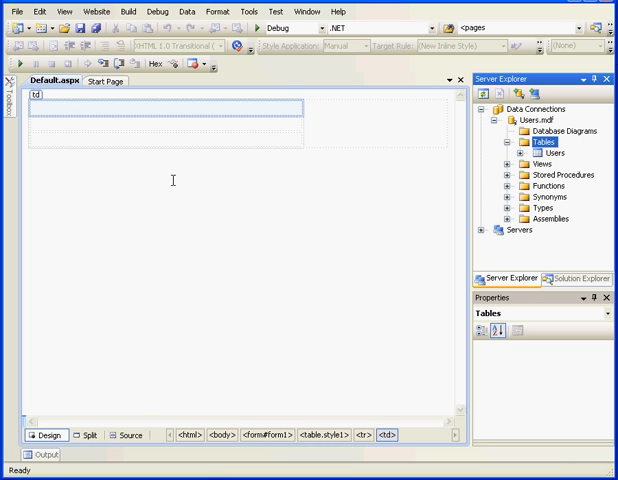
Display the rows stored in the Users table
{"action": "left_click", "coordinate": [545, 152]}
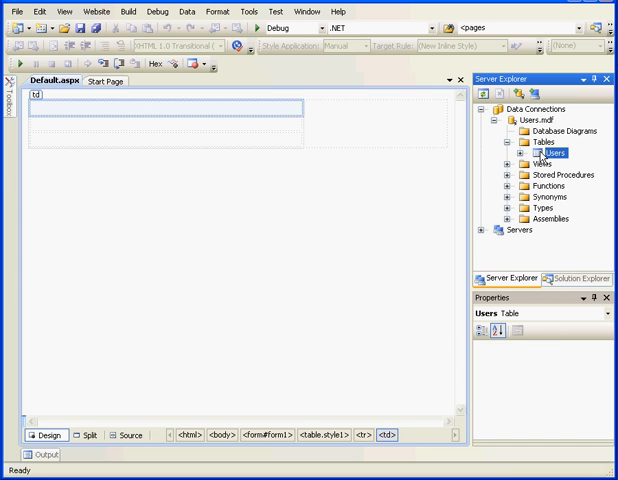
{"action": "right_click", "coordinate": [550, 151]}
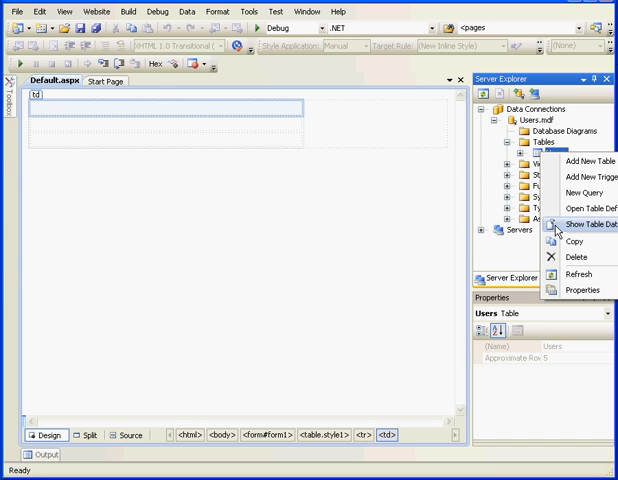
{"action": "left_click", "coordinate": [588, 223]}
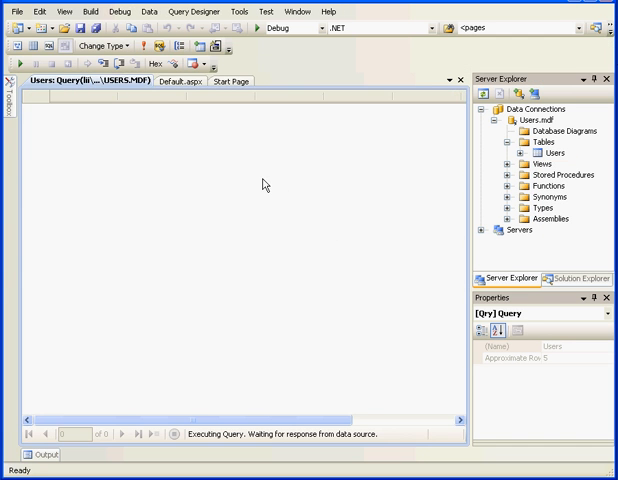
{"action": "mouse_move", "coordinate": [204, 151]}
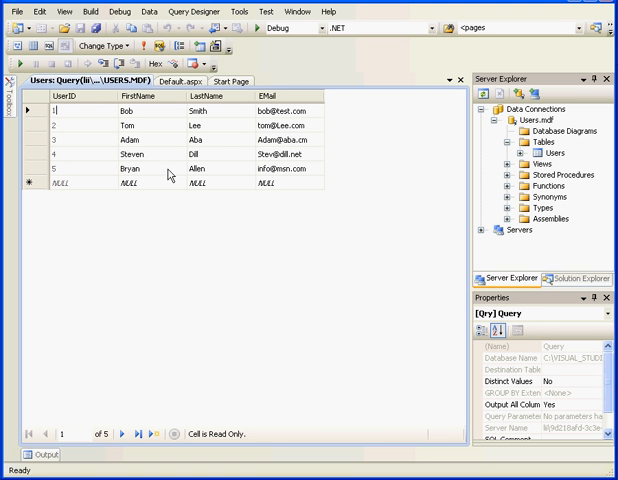
{"action": "mouse_move", "coordinate": [150, 138]}
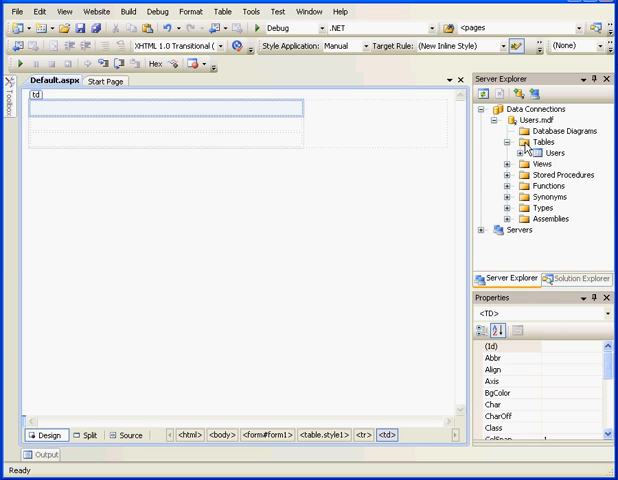
Create a table with NewsLetterID int identity key and NewsLetterName varchar(50)
{"action": "right_click", "coordinate": [539, 152]}
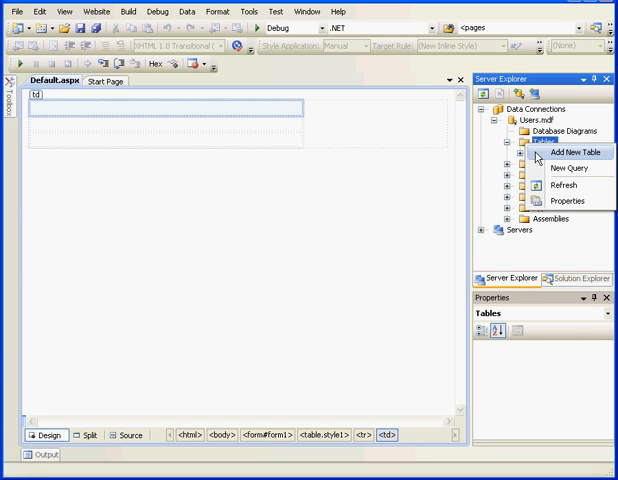
{"action": "left_click", "coordinate": [572, 151]}
{"action": "type", "text": "NewsLetterID"}
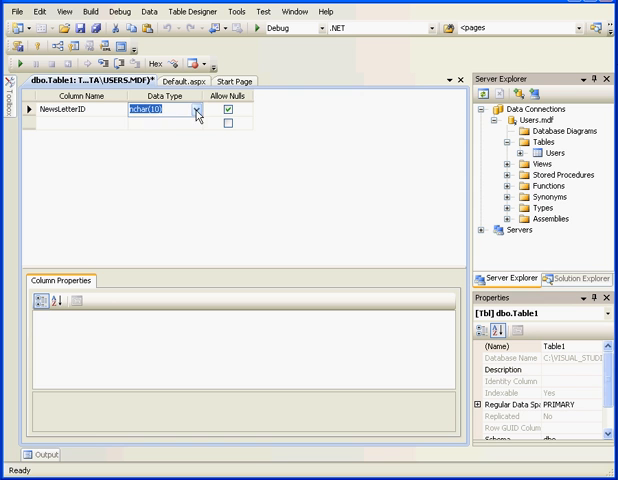
{"action": "left_click", "coordinate": [207, 114]}
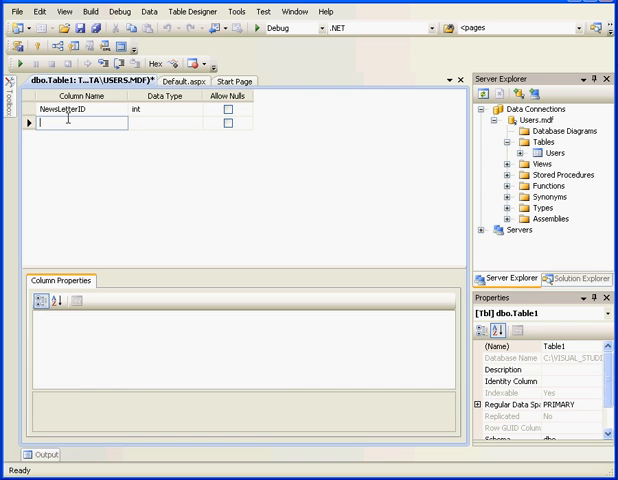
{"action": "type", "text": "N"}
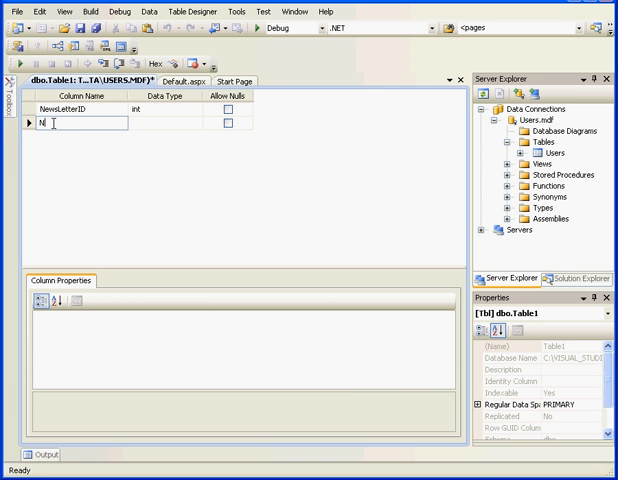
{"action": "type", "text": "NewsLetterName"}
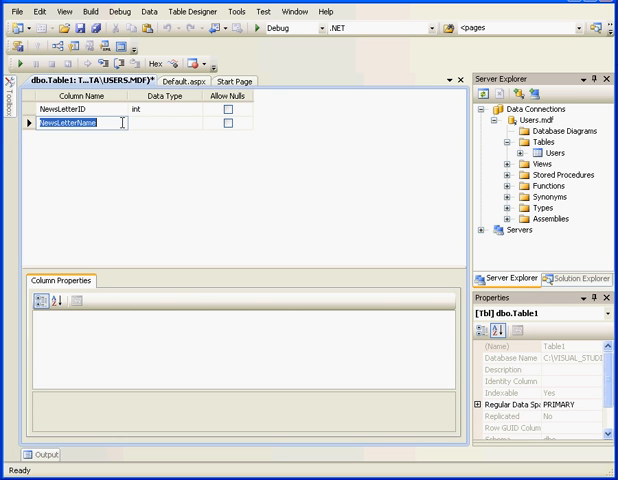
{"action": "left_click", "coordinate": [208, 124]}
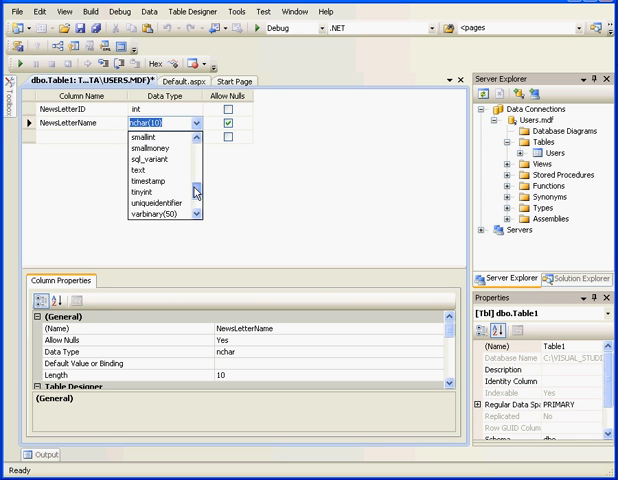
{"action": "left_click", "coordinate": [161, 213]}
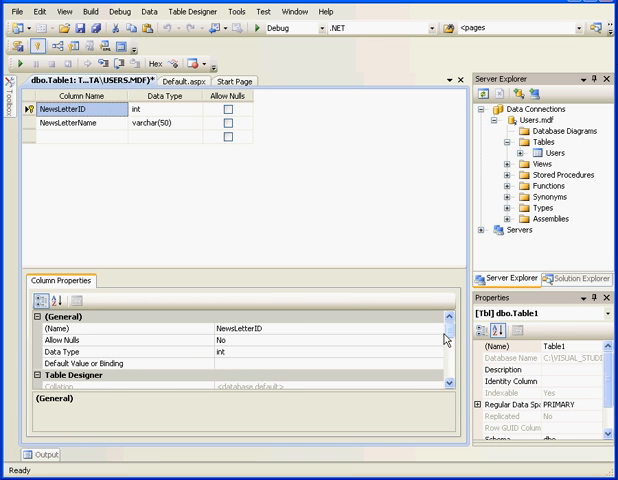
{"action": "scroll", "scroll_direction": "down", "scroll_amount": 3}
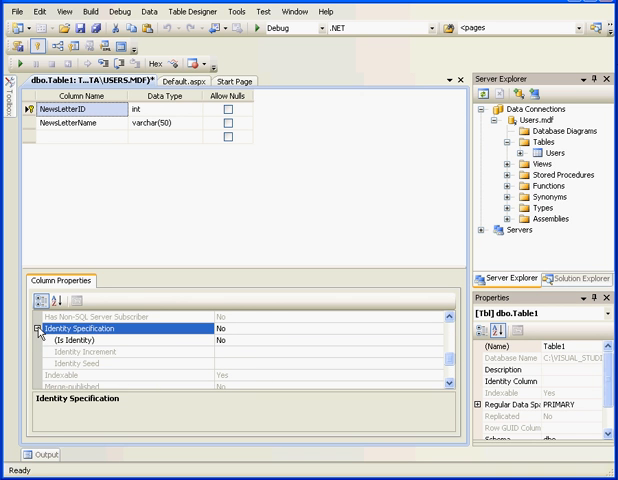
{"action": "left_click", "coordinate": [90, 340]}
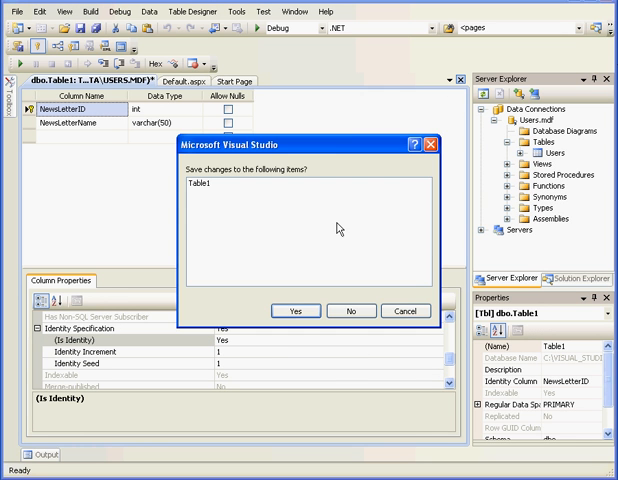
Save the new table with the name NewsLetters
{"action": "left_click", "coordinate": [295, 311]}
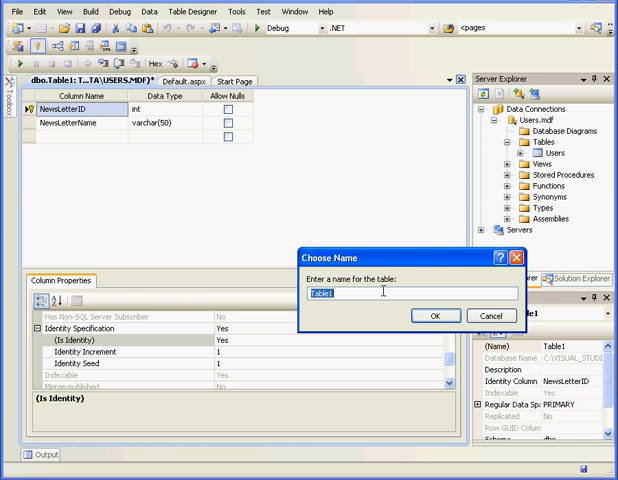
{"action": "type", "text": "NewsLetters"}
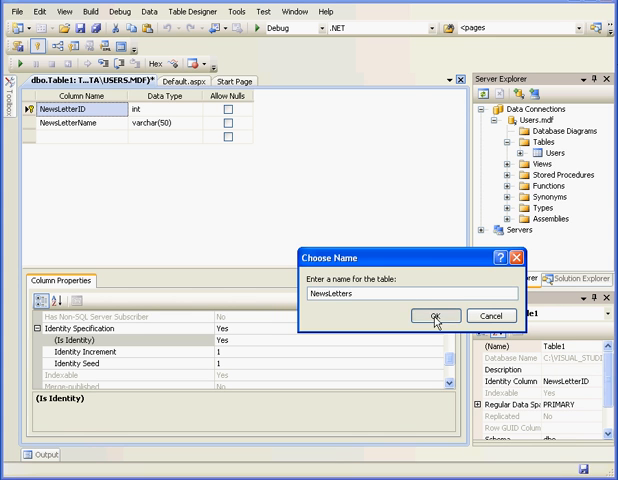
{"action": "left_click", "coordinate": [434, 318]}
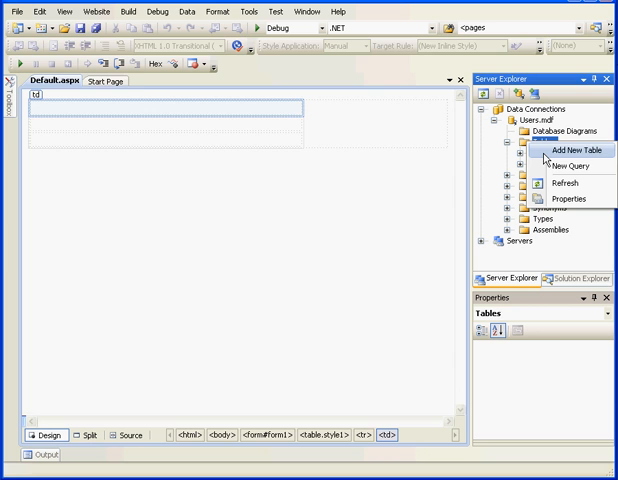
Add a new table with non-null identity int NumOfSendsID, then start a UserID column
{"action": "left_click", "coordinate": [563, 152]}
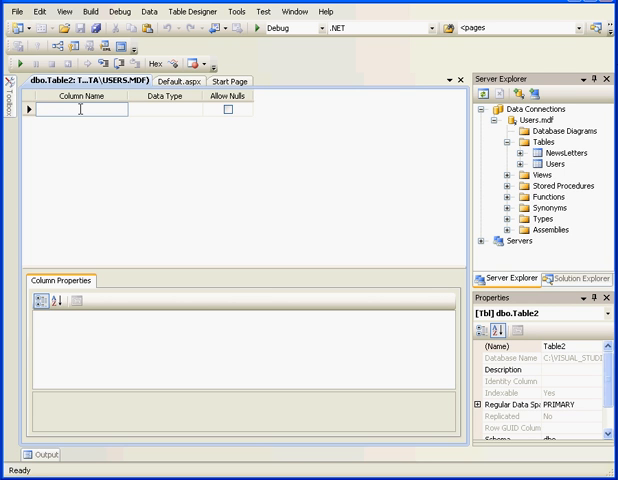
{"action": "type", "text": "Num"}
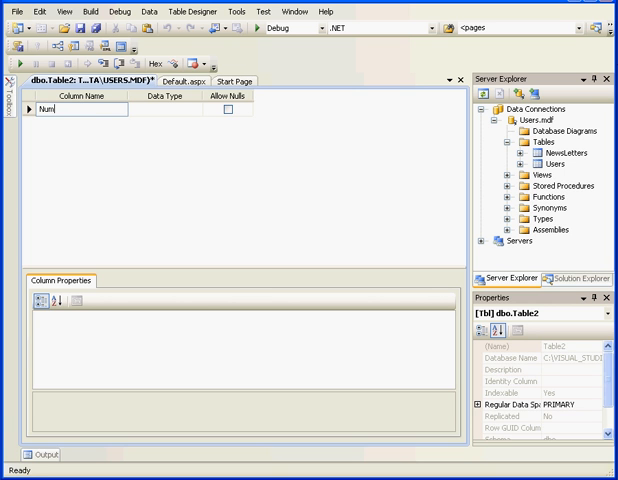
{"action": "type", "text": "OfL"}
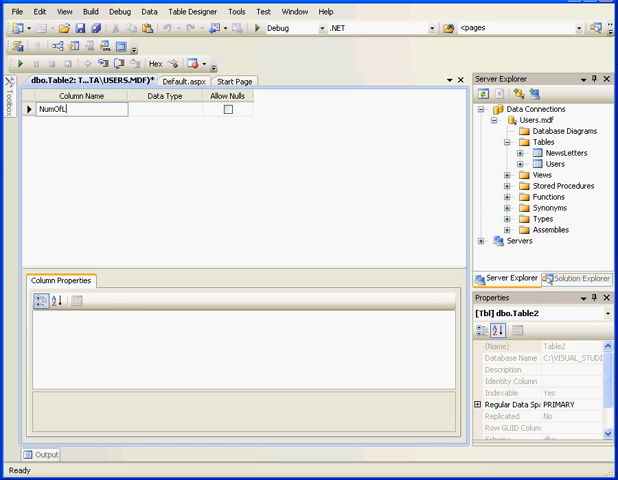
{"action": "left_click", "coordinate": [197, 96]}
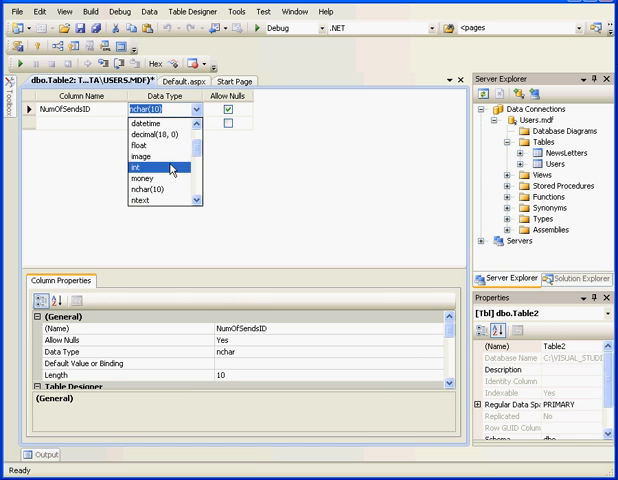
{"action": "left_click", "coordinate": [150, 171]}
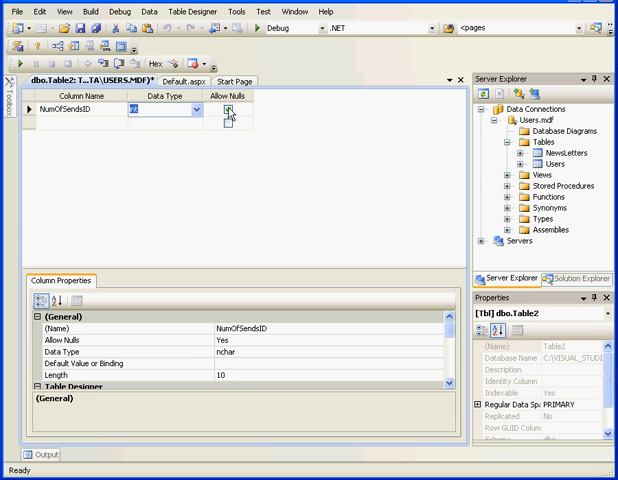
{"action": "left_click", "coordinate": [40, 50]}
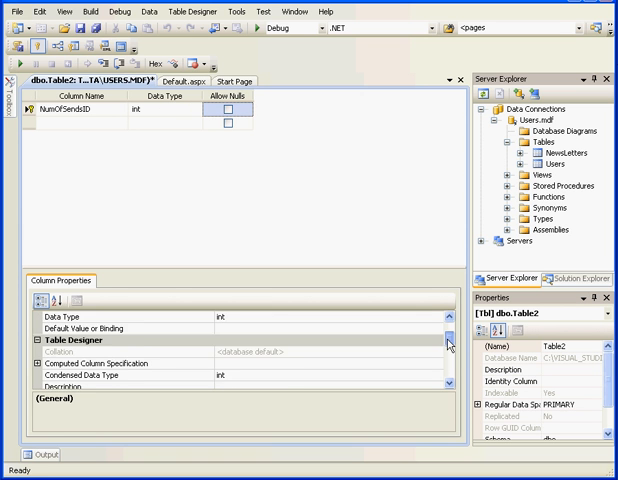
{"action": "scroll", "scroll_direction": "down", "scroll_amount": 3}
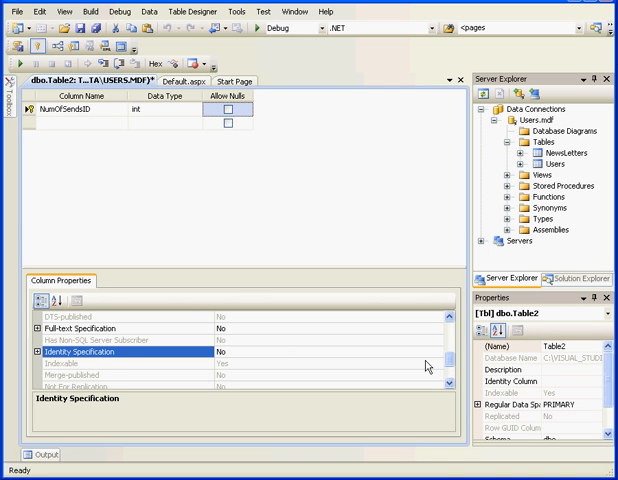
{"action": "left_click", "coordinate": [44, 352]}
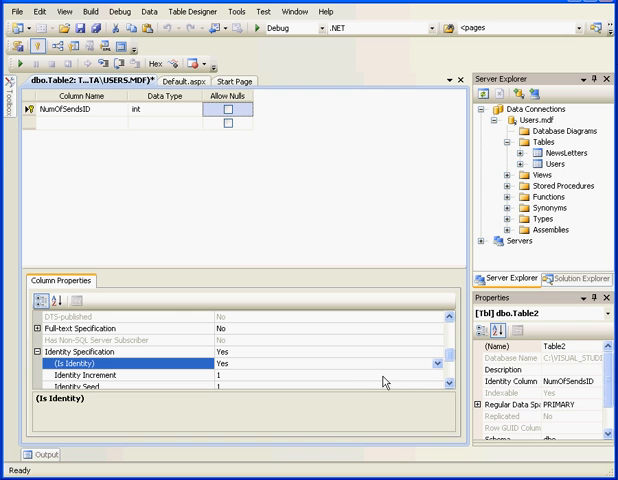
{"action": "left_click", "coordinate": [70, 122]}
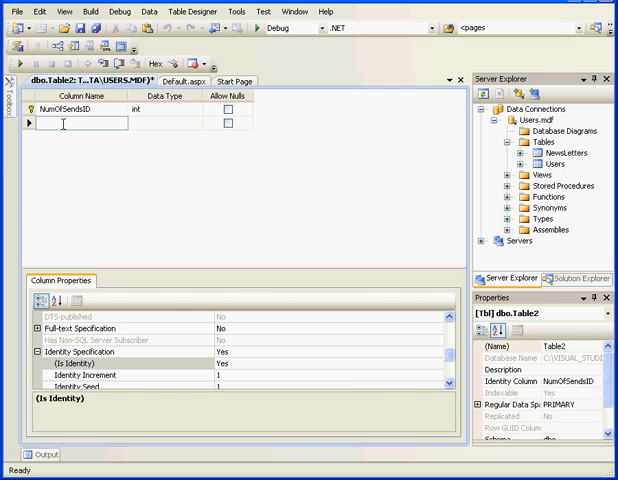
{"action": "type", "text": "UserID"}
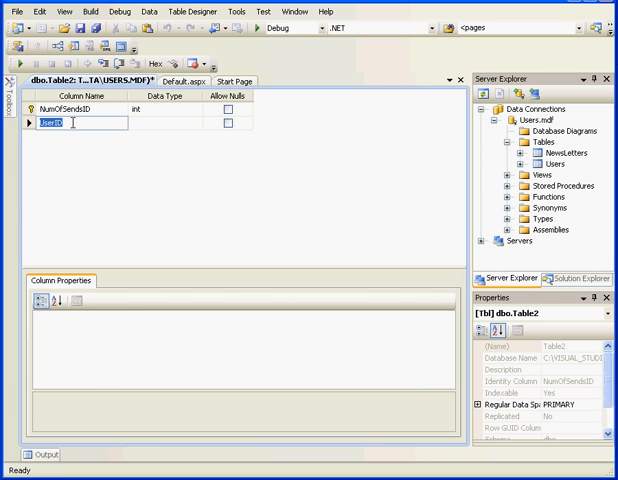
Make UserID, NewsLetterID and NumOfSends int columns in the second table
{"action": "left_click", "coordinate": [201, 131]}
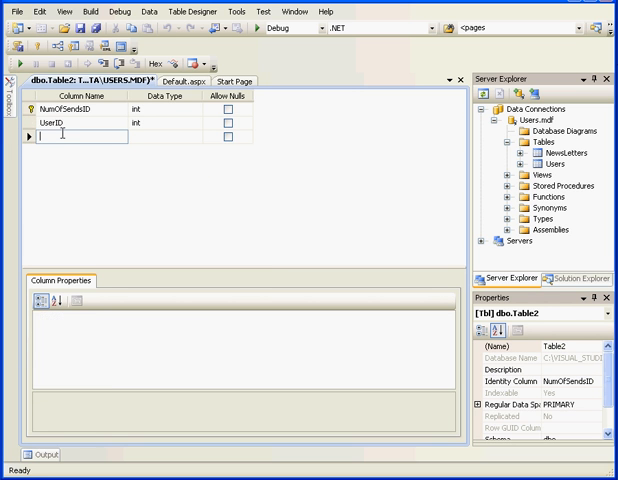
{"action": "type", "text": "N"}
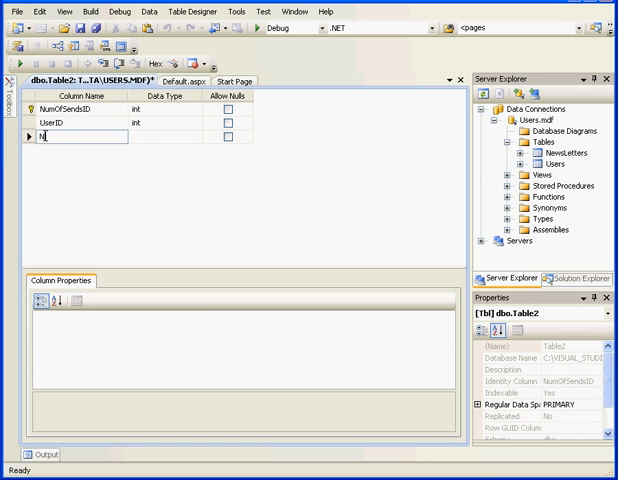
{"action": "type", "text": "ewsL"}
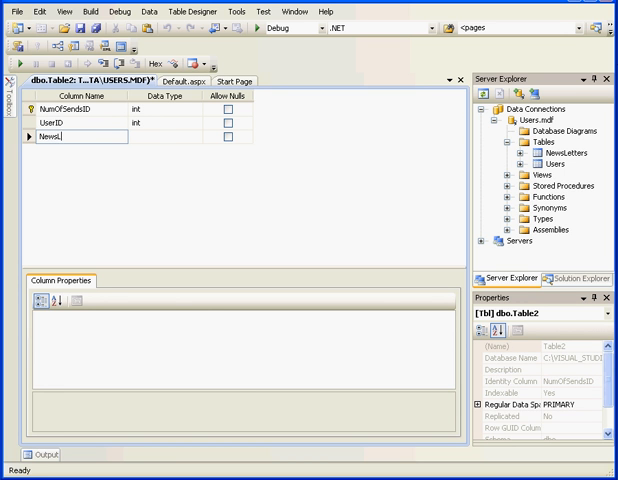
{"action": "type", "text": "ett"}
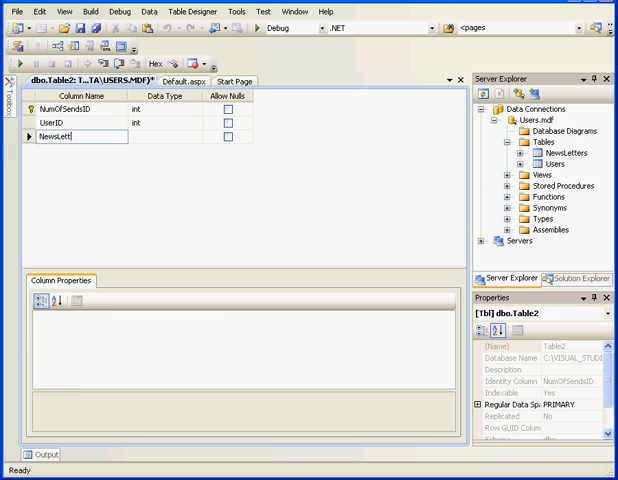
{"action": "left_click", "coordinate": [206, 128]}
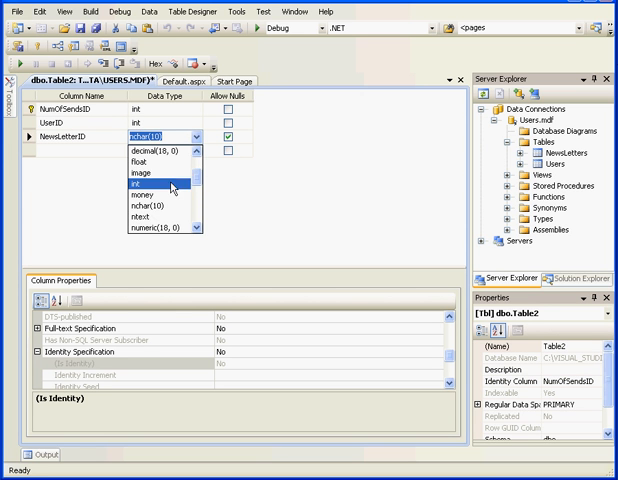
{"action": "left_click", "coordinate": [133, 174]}
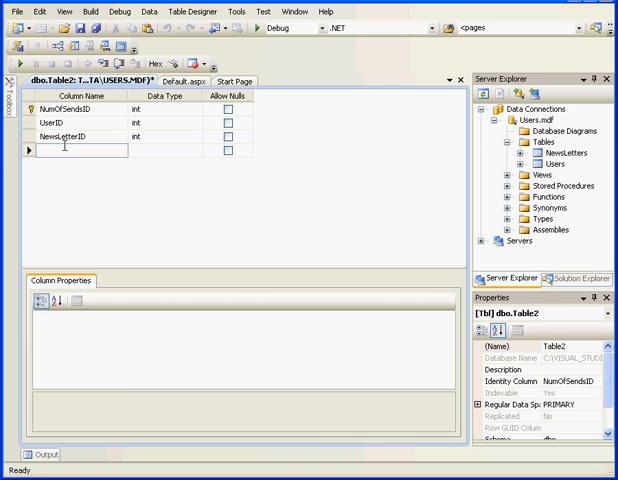
{"action": "type", "text": "Nul"}
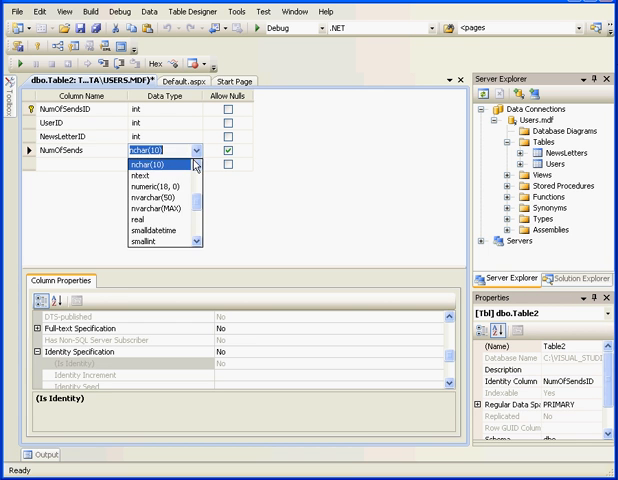
{"action": "left_click", "coordinate": [160, 155]}
{"action": "type", "text": "int"}
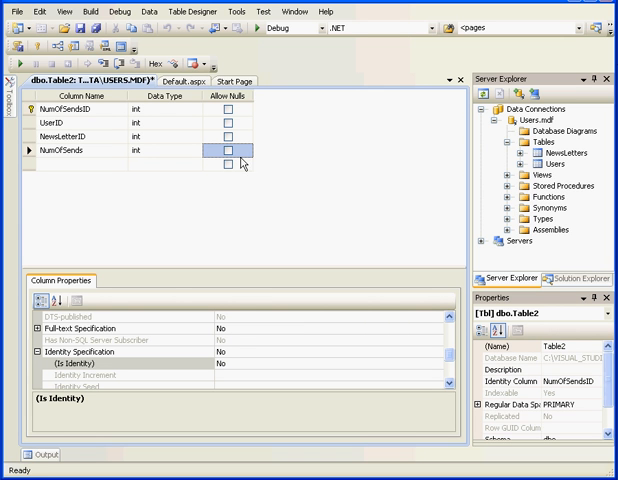
{"action": "mouse_move", "coordinate": [459, 85]}
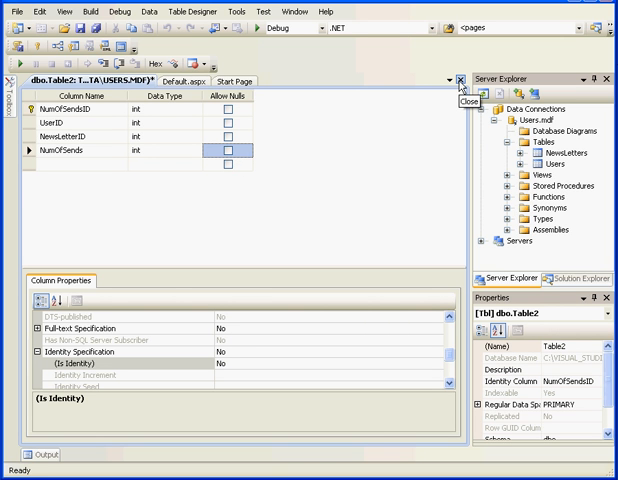
Close the Table2 designer and save it as NumOfSends
{"action": "left_click", "coordinate": [464, 86]}
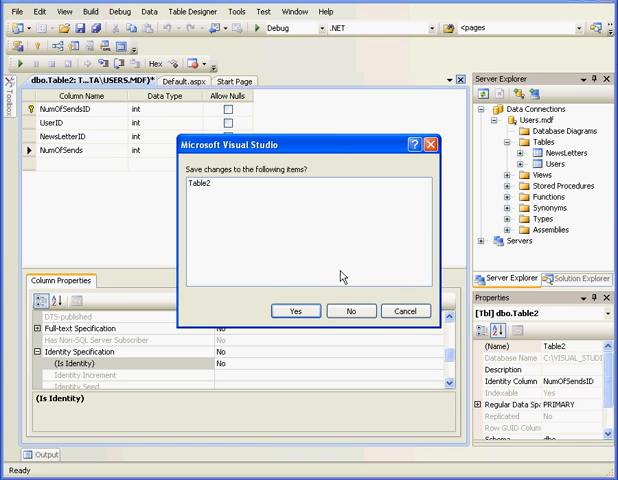
{"action": "left_click", "coordinate": [294, 310]}
{"action": "type", "text": "Num"}
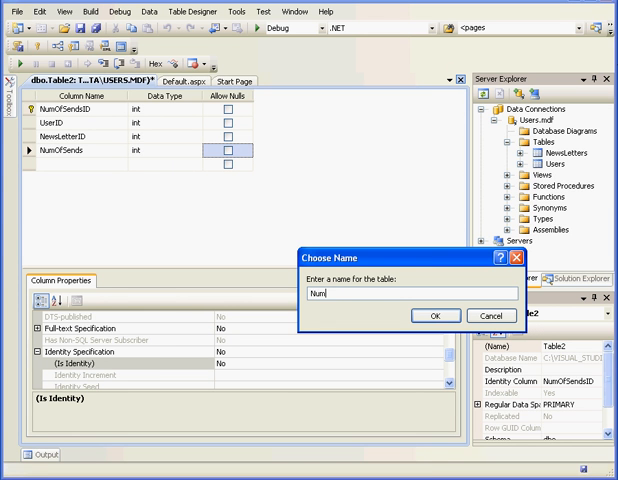
{"action": "type", "text": "OfS"}
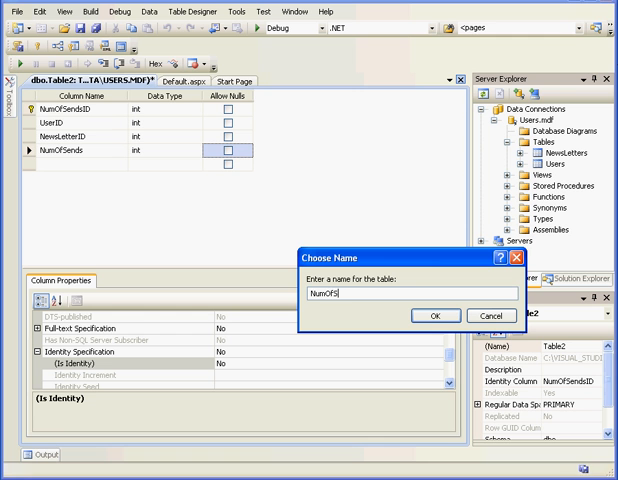
{"action": "type", "text": "ends"}
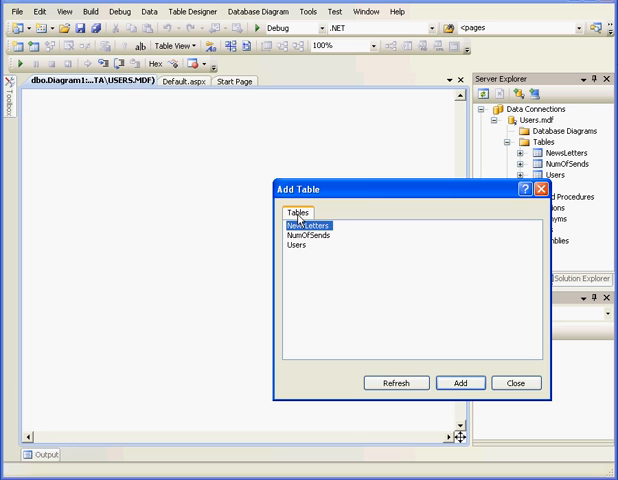
Add the NewsLetters, NumOfSends and Users tables to a new diagram
{"action": "left_click", "coordinate": [458, 383]}
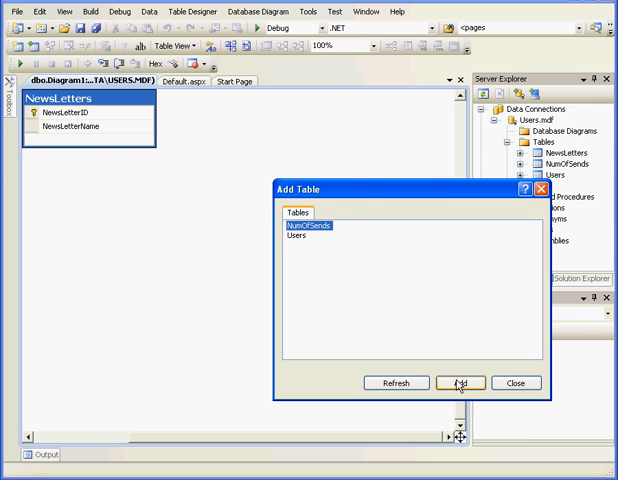
{"action": "left_click", "coordinate": [457, 383]}
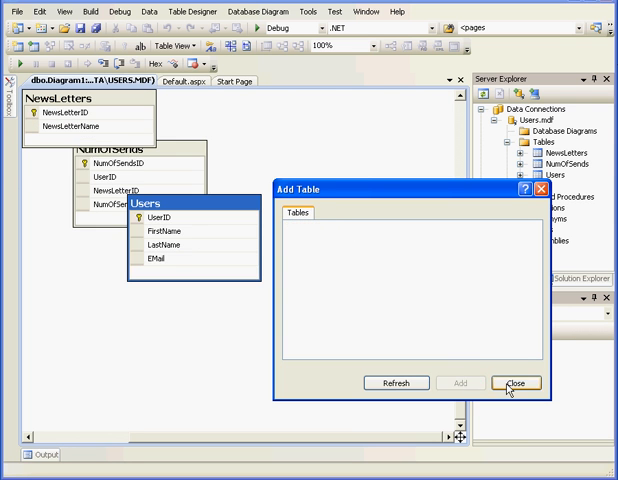
{"action": "left_click", "coordinate": [515, 382]}
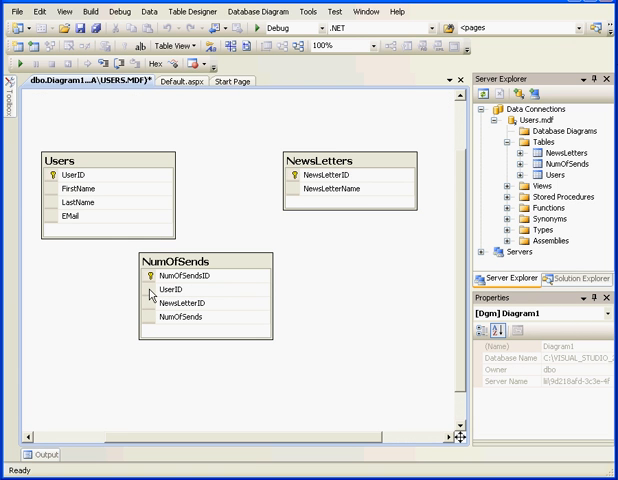
Link NumOfSends to Users via UserID and to NewsLetters via NewsLetterID
{"action": "left_click", "coordinate": [180, 293]}
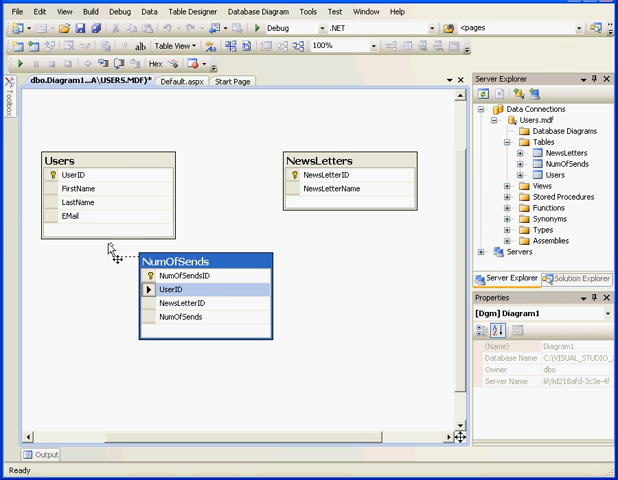
{"action": "mouse_move", "coordinate": [95, 218]}
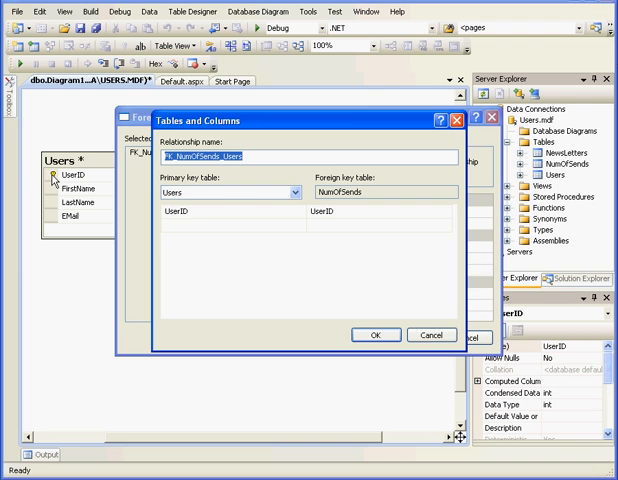
{"action": "mouse_move", "coordinate": [335, 263]}
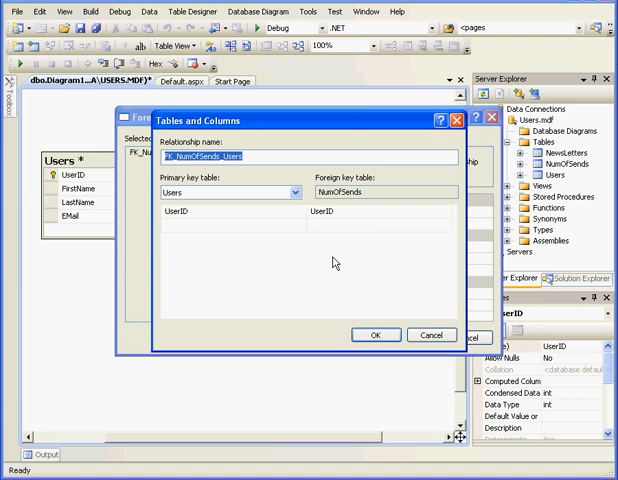
{"action": "left_click", "coordinate": [374, 335]}
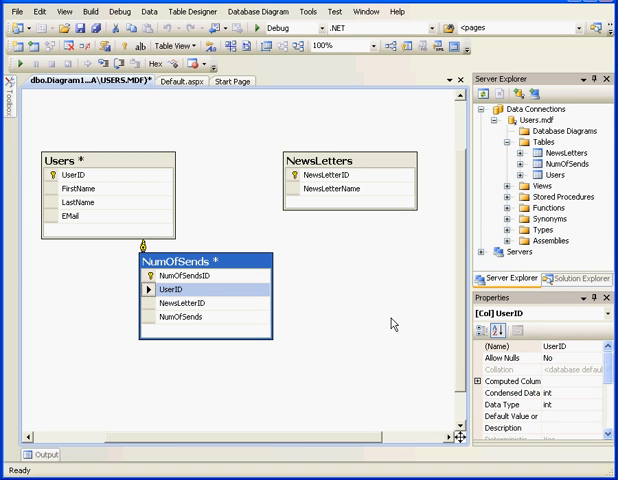
{"action": "mouse_move", "coordinate": [150, 310]}
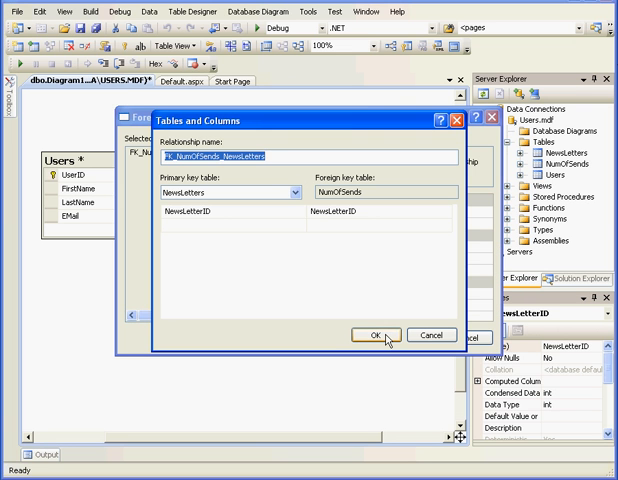
{"action": "left_click", "coordinate": [372, 335]}
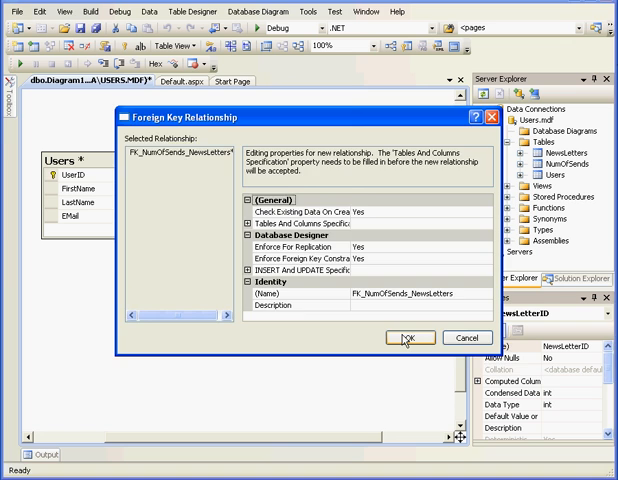
{"action": "left_click", "coordinate": [402, 337]}
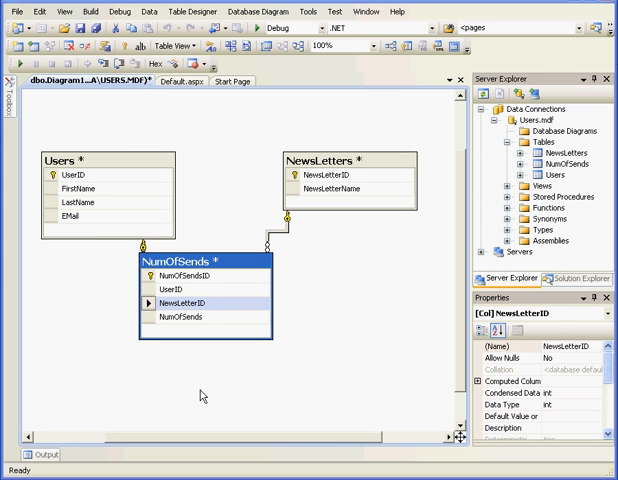
{"action": "mouse_move", "coordinate": [195, 388]}
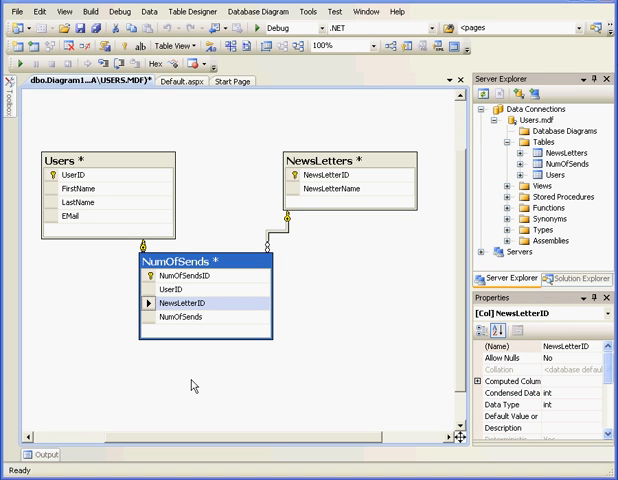
{"action": "mouse_move", "coordinate": [189, 383]}
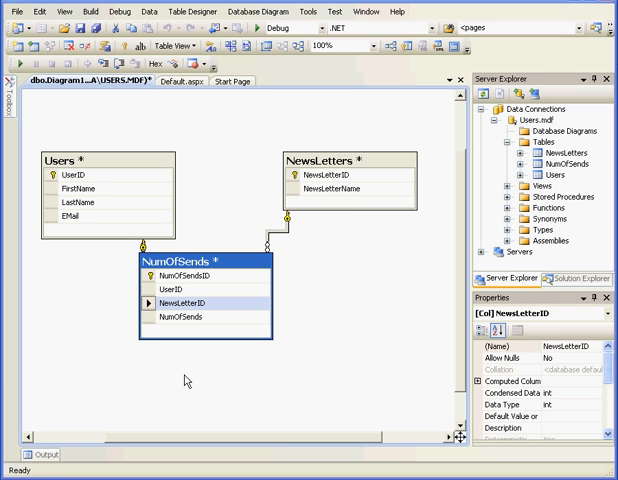
{"action": "mouse_move", "coordinate": [219, 382]}
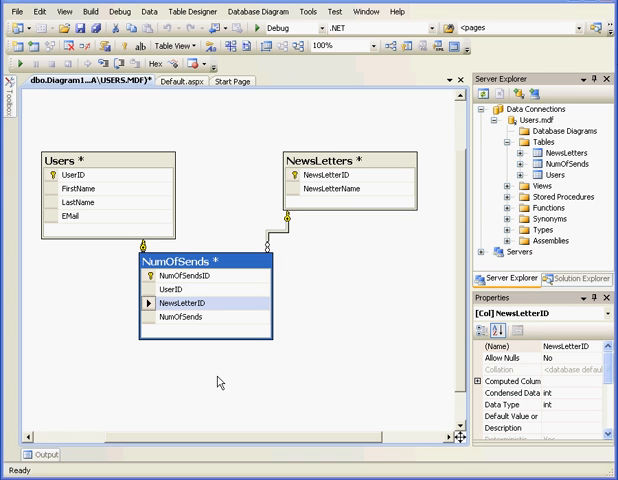
Close the diagram, saving it as Diagram1 along with the three tables' changes
{"action": "left_click", "coordinate": [473, 81]}
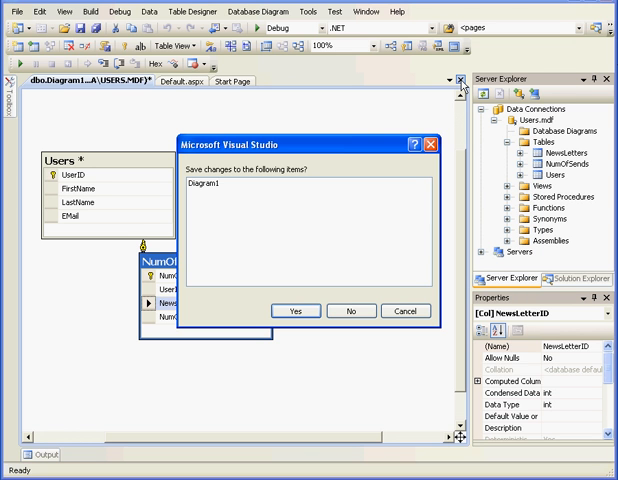
{"action": "left_click", "coordinate": [296, 310]}
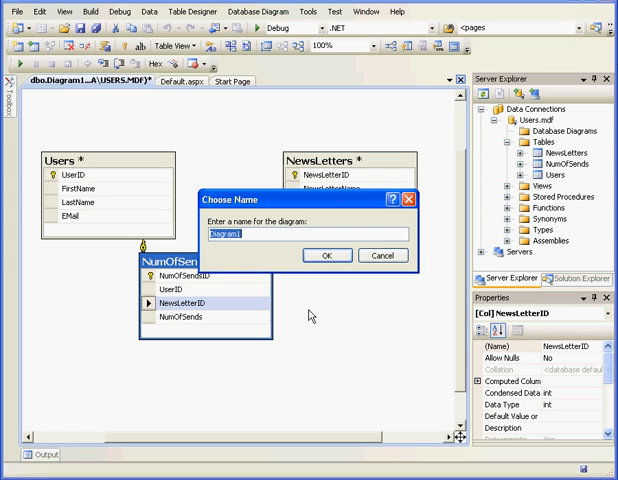
{"action": "left_click", "coordinate": [328, 255]}
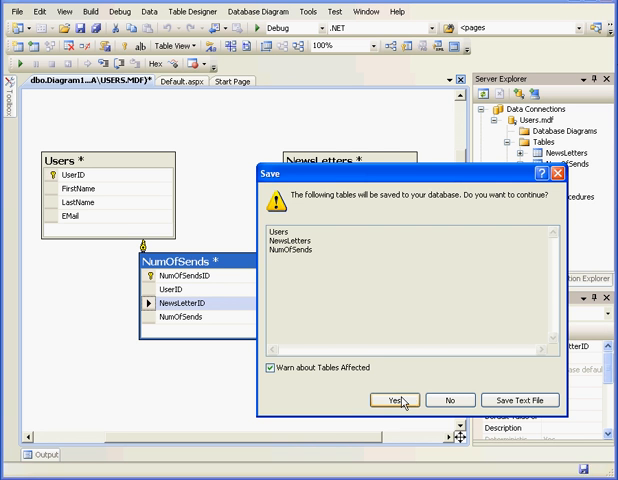
{"action": "left_click", "coordinate": [398, 398]}
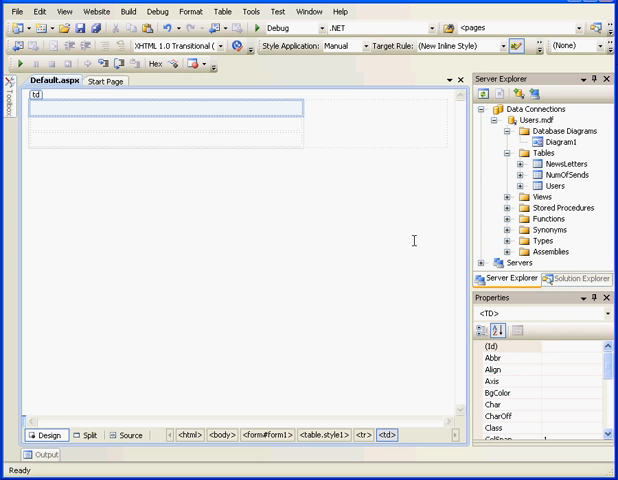
Show the Users table data from Server Explorer
{"action": "right_click", "coordinate": [548, 187]}
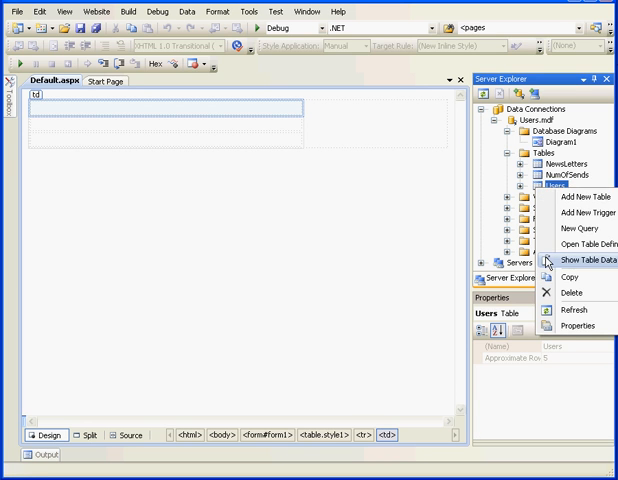
{"action": "left_click", "coordinate": [579, 228]}
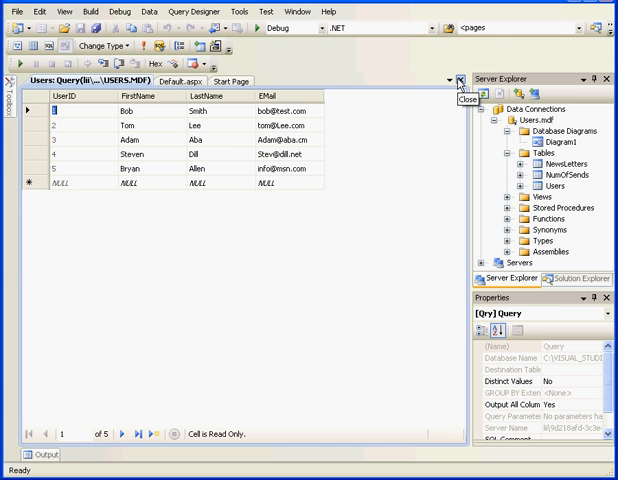
Enter the E-mini and Options Trading newsletter names into the NewsLetters table
{"action": "right_click", "coordinate": [540, 157]}
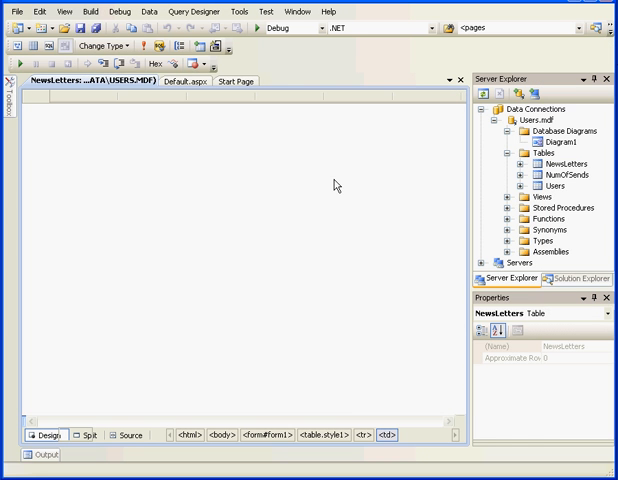
{"action": "mouse_move", "coordinate": [144, 140]}
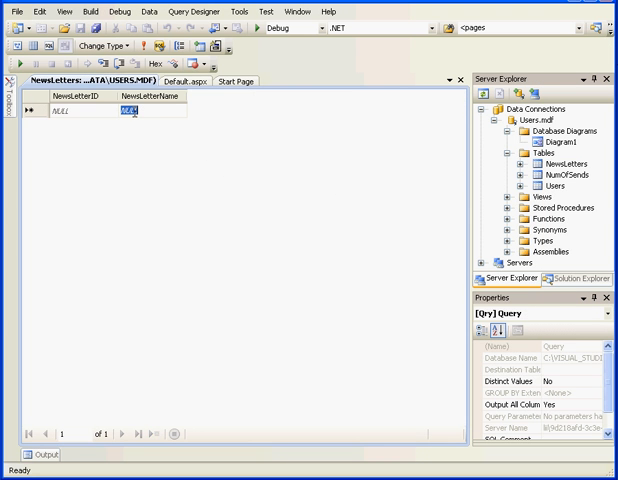
{"action": "type", "text": "E-mini"}
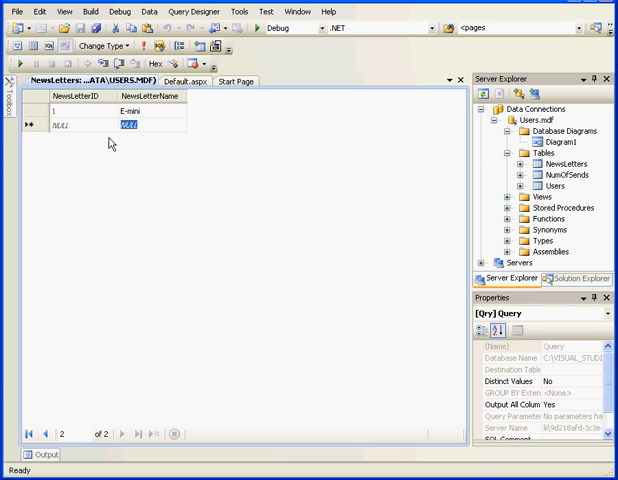
{"action": "type", "text": "Options Tra"}
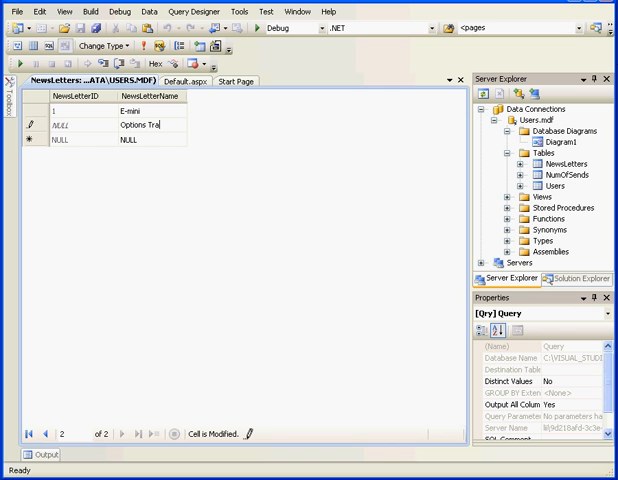
{"action": "type", "text": "in"}
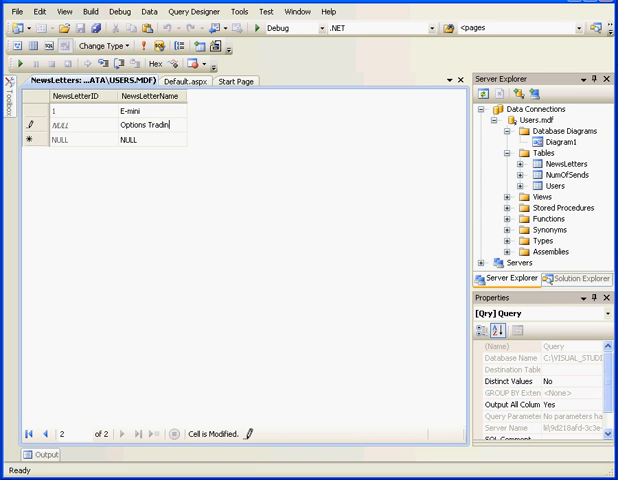
{"action": "type", "text": "g"}
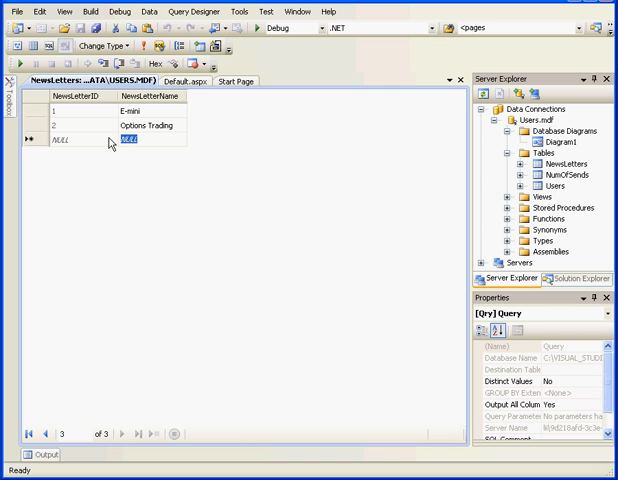
{"action": "type", "text": "Fore"}
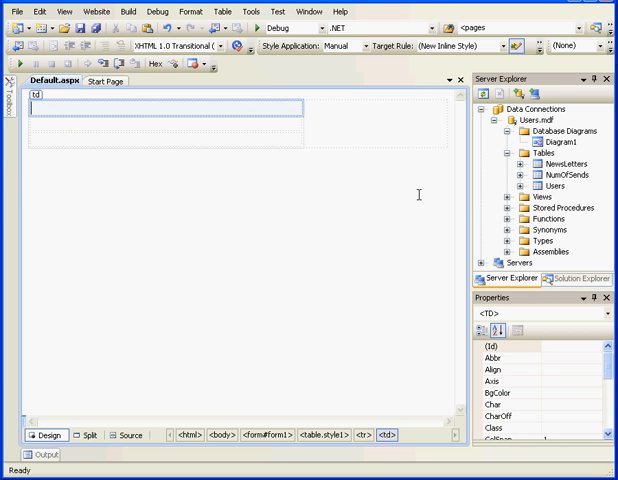
Enter nine UserID, NewsLetterID and NumOfSends rows into NumOfSends, then close it
{"action": "right_click", "coordinate": [545, 182]}
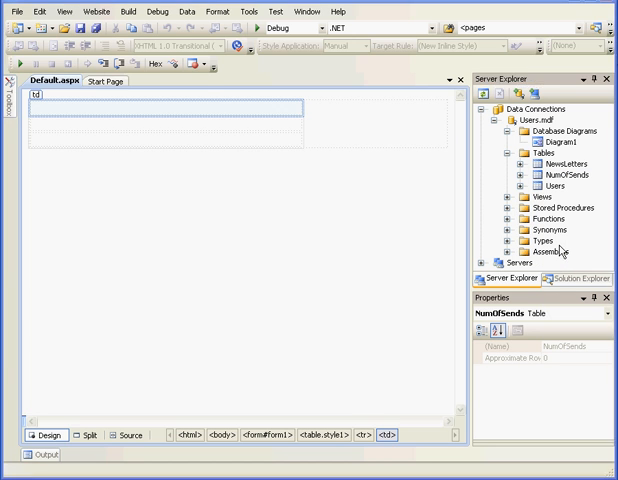
{"action": "double_click", "coordinate": [550, 174]}
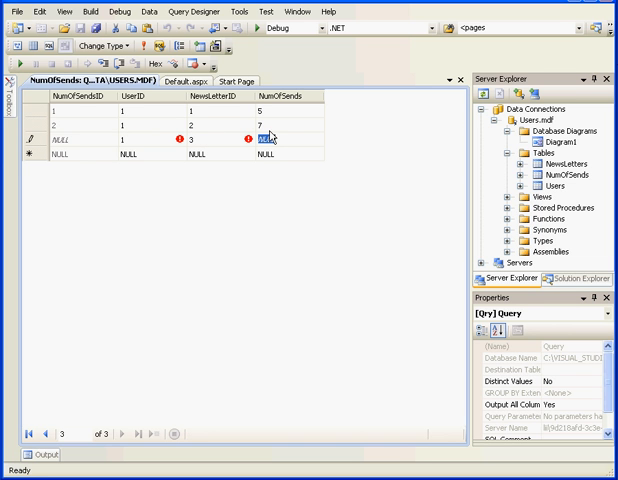
{"action": "type", "text": "6"}
{"action": "left_click", "coordinate": [152, 153]}
{"action": "type", "text": "2"}
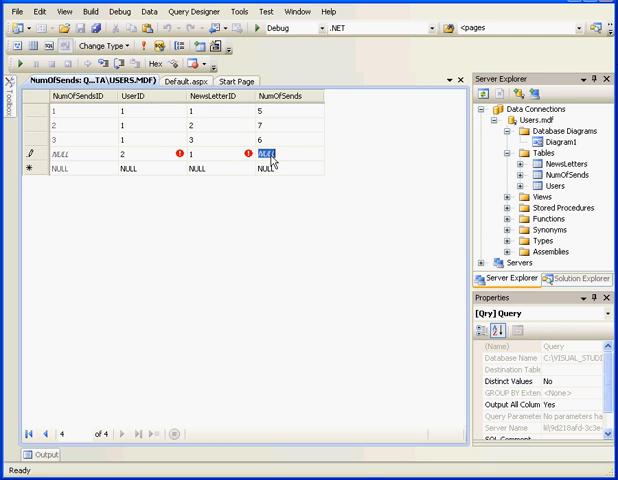
{"action": "type", "text": "3"}
{"action": "type", "text": "9"}
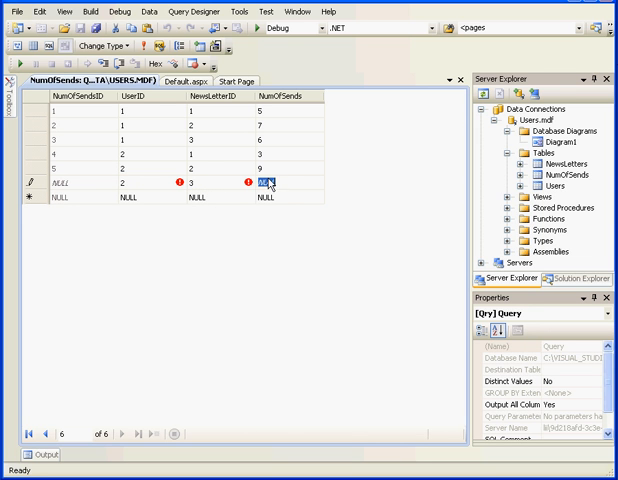
{"action": "type", "text": "4"}
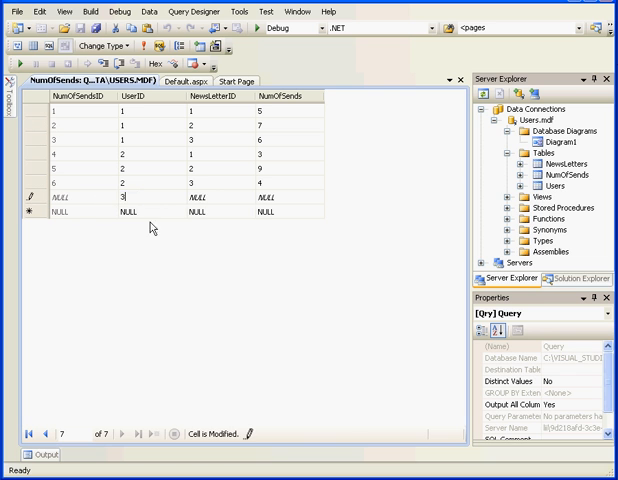
{"action": "left_click", "coordinate": [200, 196]}
{"action": "type", "text": "1"}
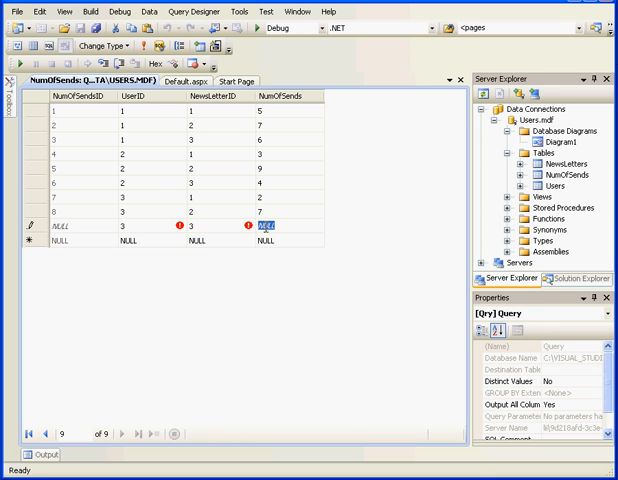
{"action": "type", "text": "5"}
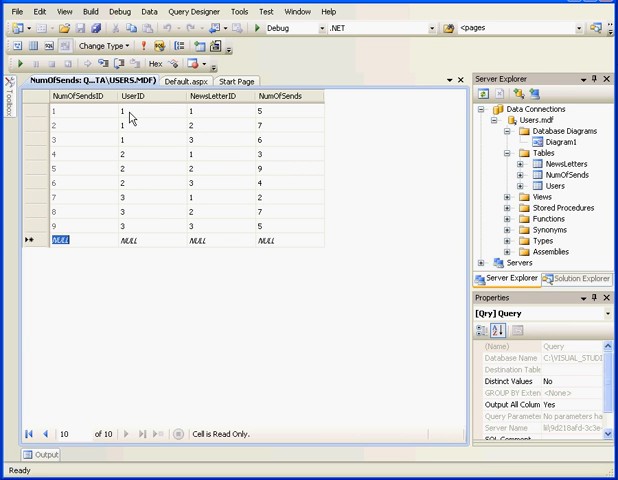
{"action": "mouse_move", "coordinate": [135, 196]}
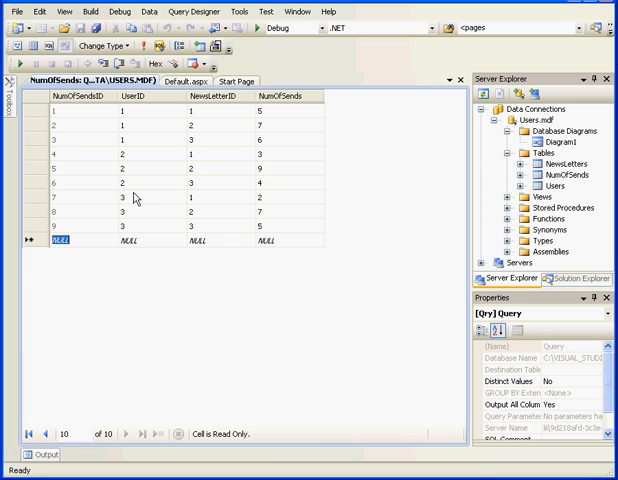
{"action": "mouse_move", "coordinate": [198, 118]}
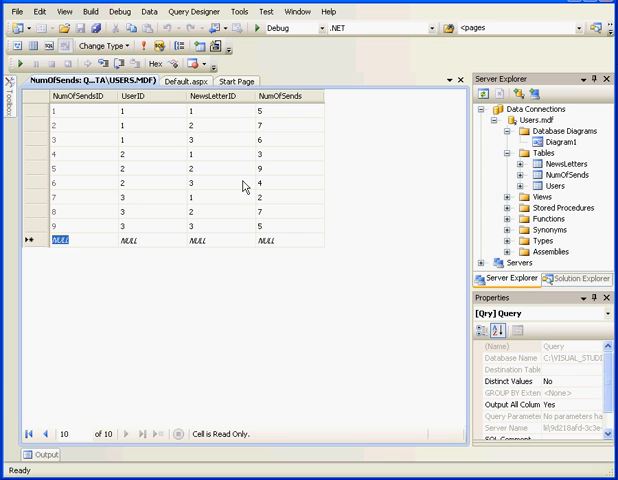
{"action": "mouse_move", "coordinate": [240, 160]}
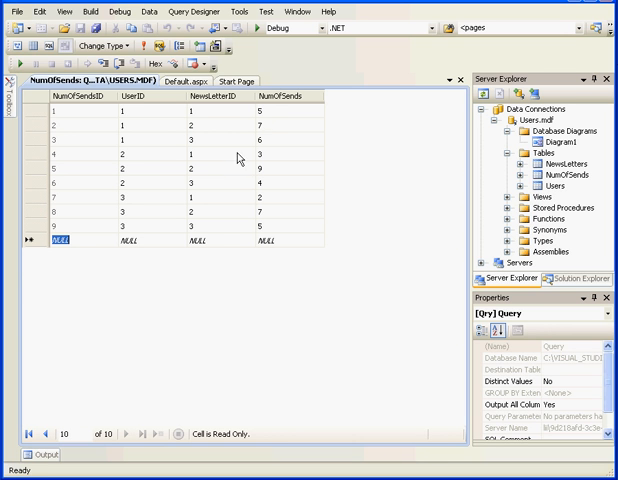
{"action": "mouse_move", "coordinate": [267, 118]}
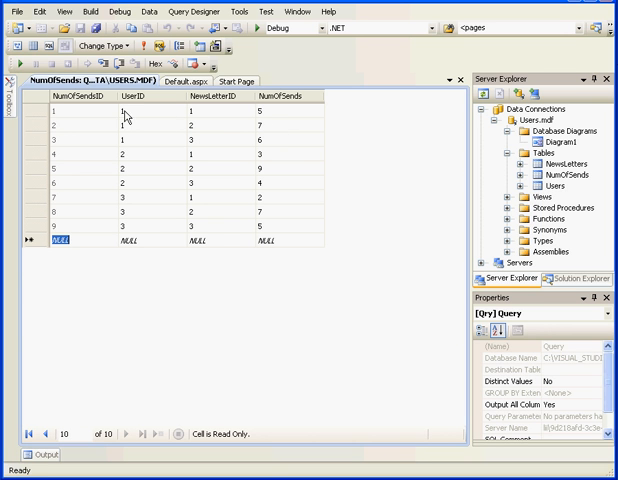
{"action": "mouse_move", "coordinate": [201, 118]}
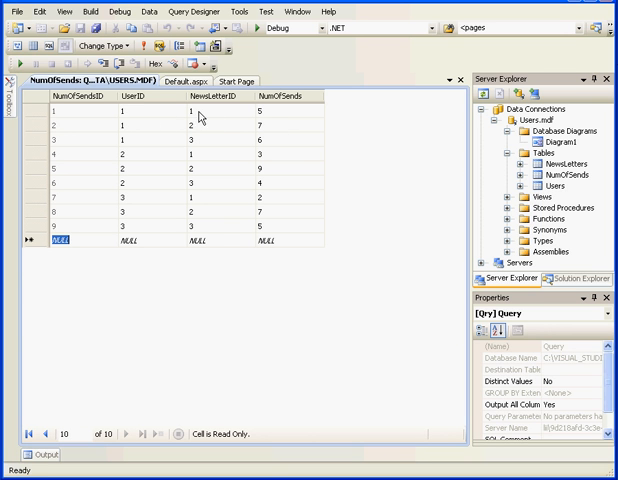
{"action": "mouse_move", "coordinate": [263, 120]}
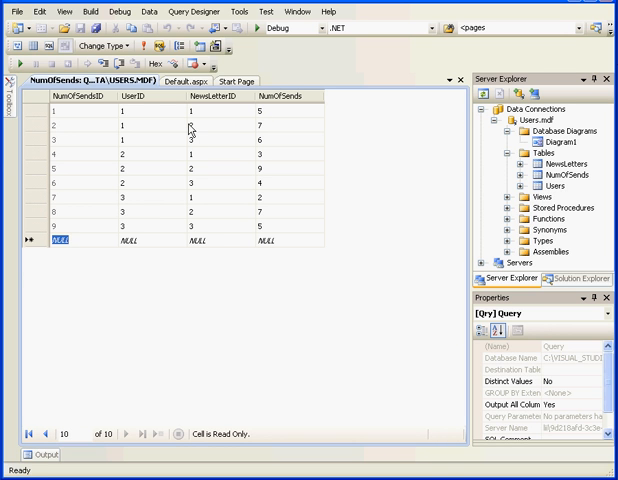
{"action": "mouse_move", "coordinate": [262, 131]}
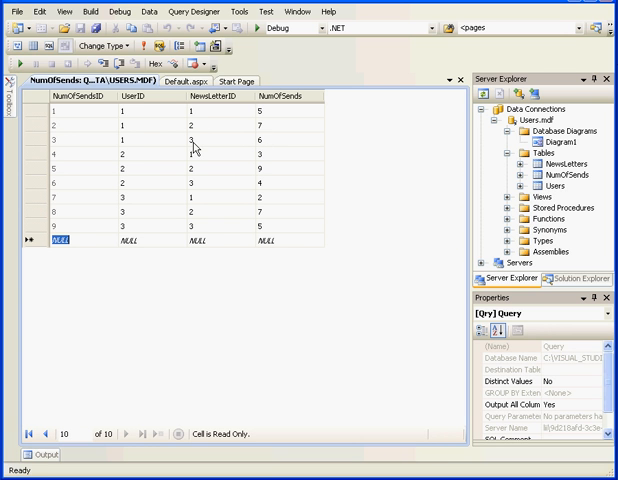
{"action": "left_click", "coordinate": [188, 80]}
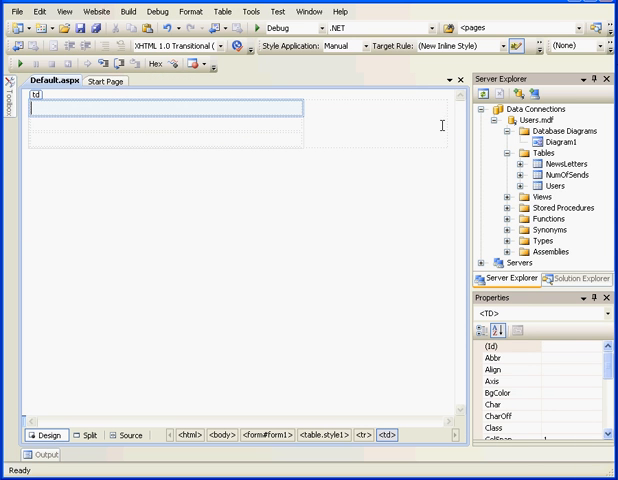
{"action": "mouse_move", "coordinate": [328, 245]}
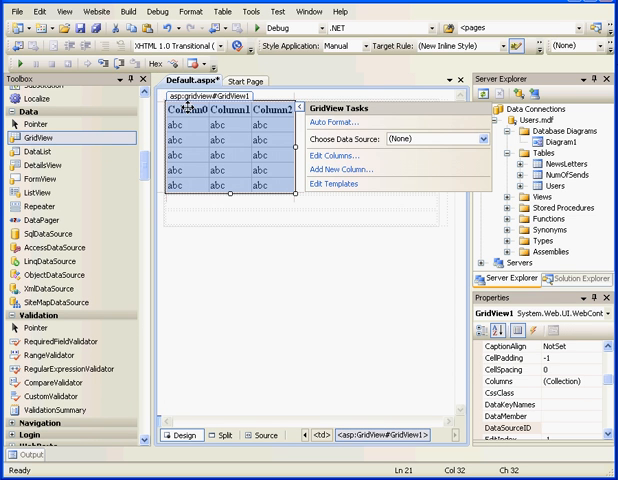
Start a new Database data source (SqlDataSource1) for the GridView on Default.aspx
{"action": "left_click", "coordinate": [480, 138]}
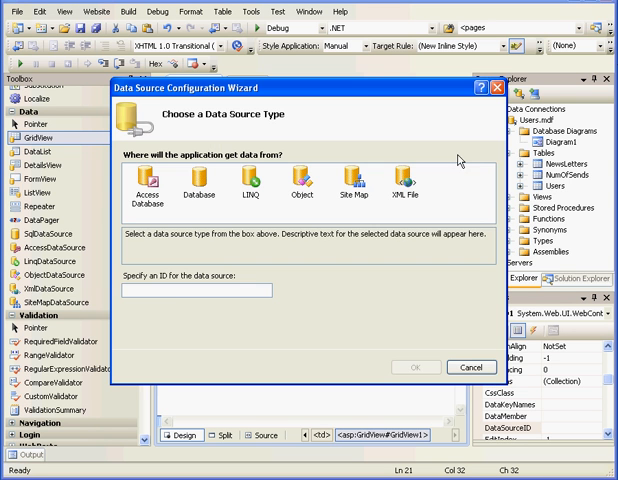
{"action": "left_click", "coordinate": [200, 185]}
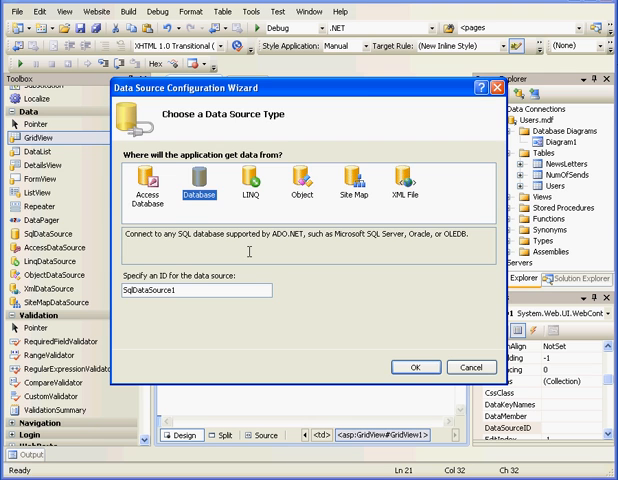